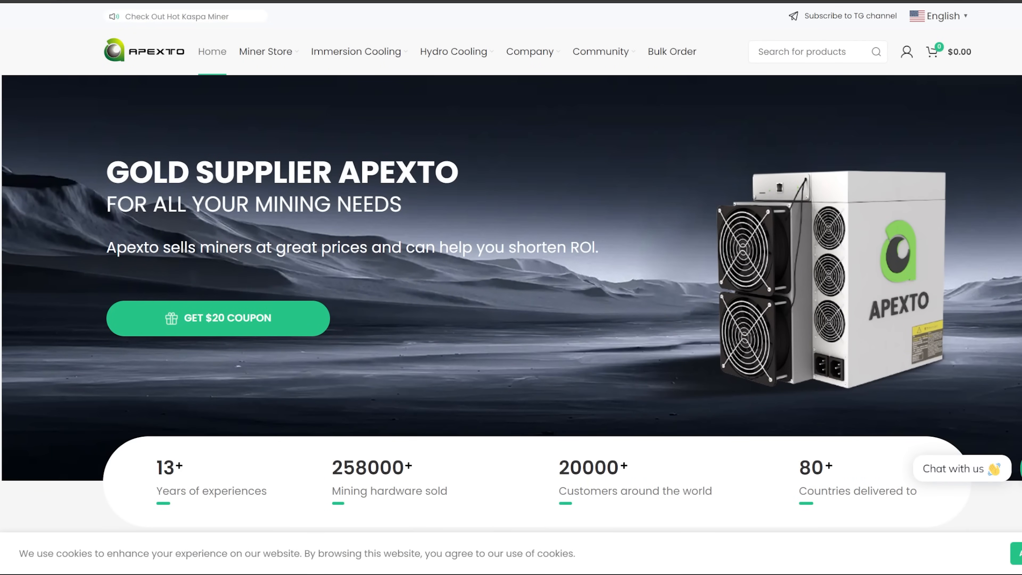
Go to the Miner Store catalogue listing 226 miner products with brand shortcuts
{"action": "left_click", "coordinate": [265, 52]}
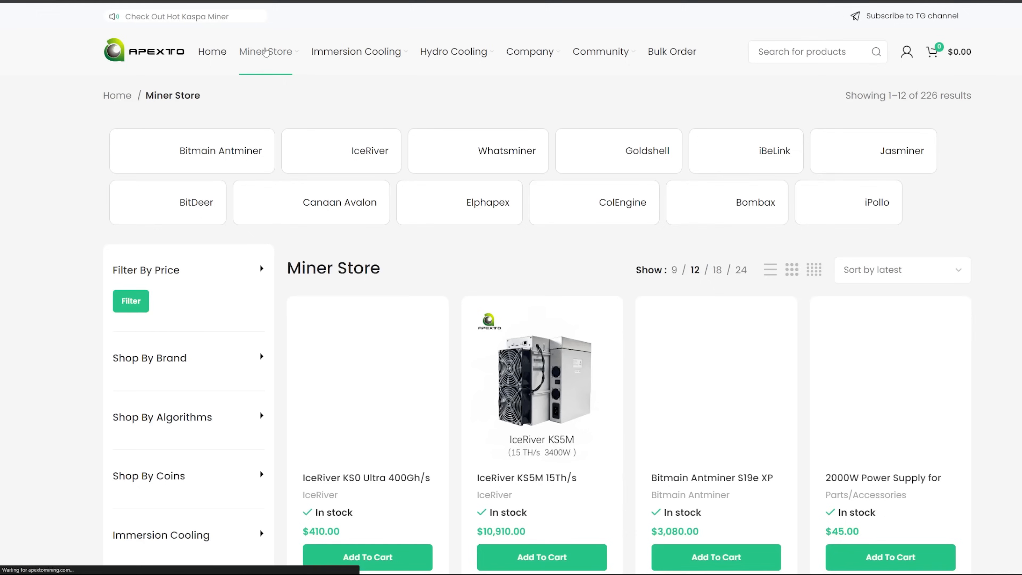